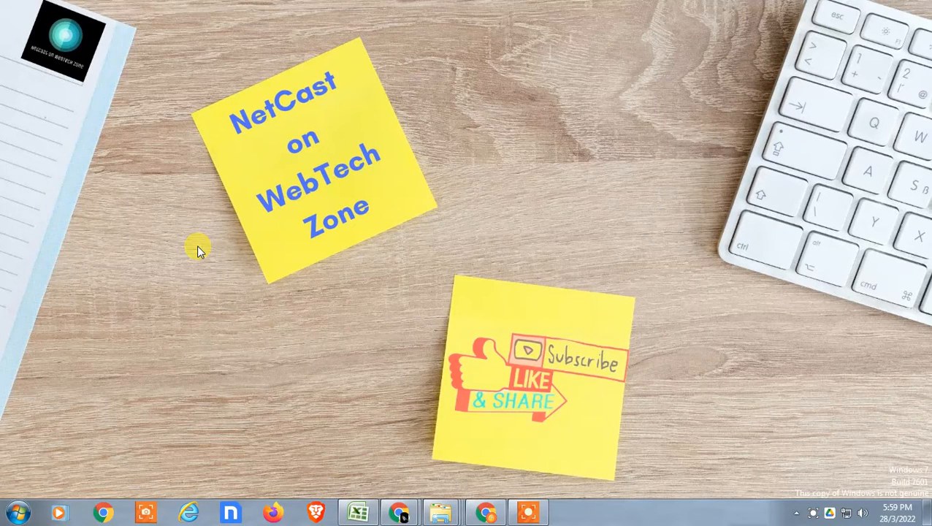
mouse_move(577, 305)
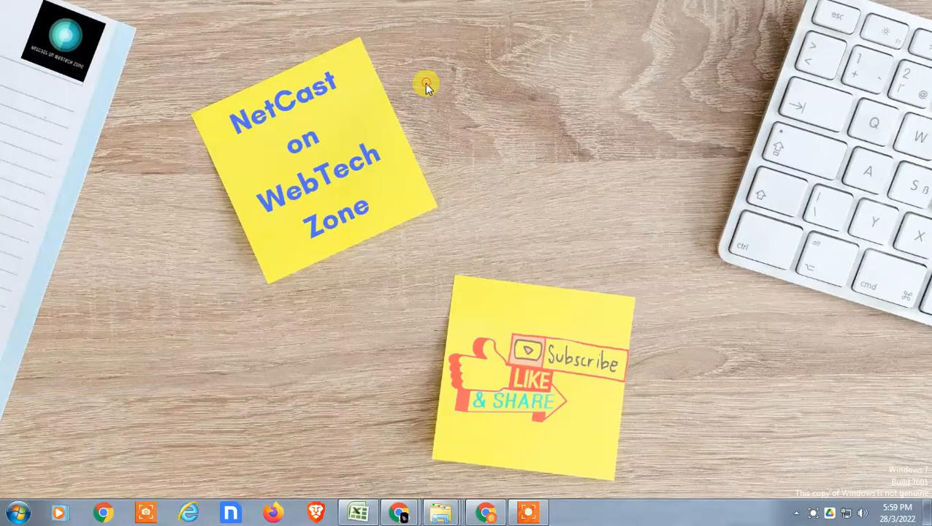
Step: Start a new browser tab on the Google home page
right_click(427, 83)
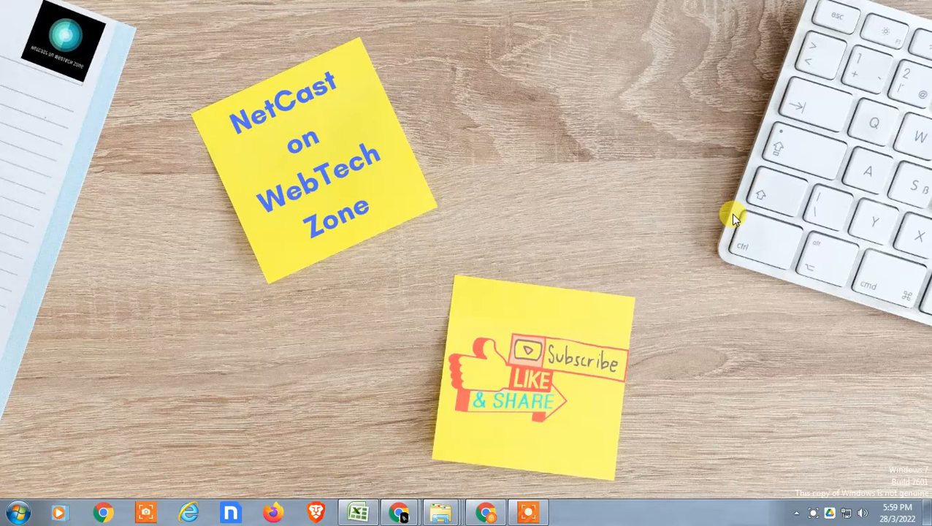
right_click(733, 219)
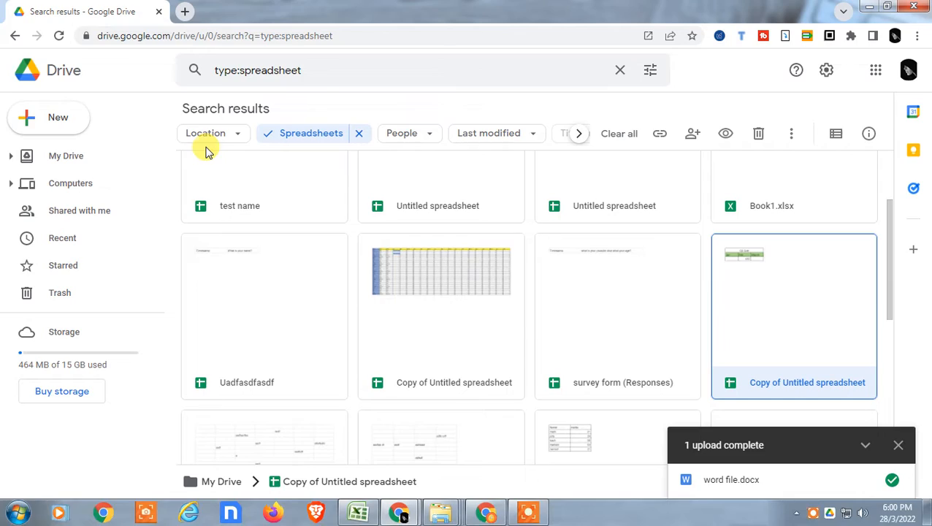
click(184, 12)
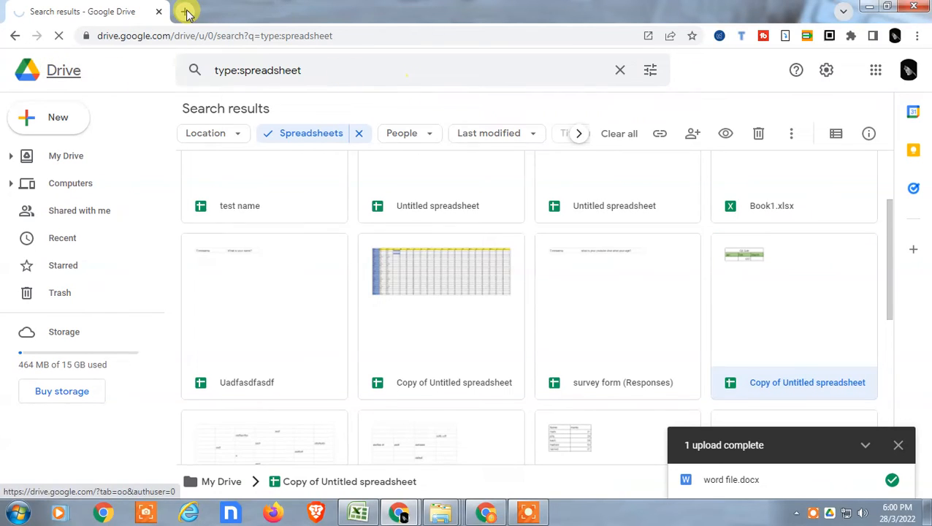
click(187, 12)
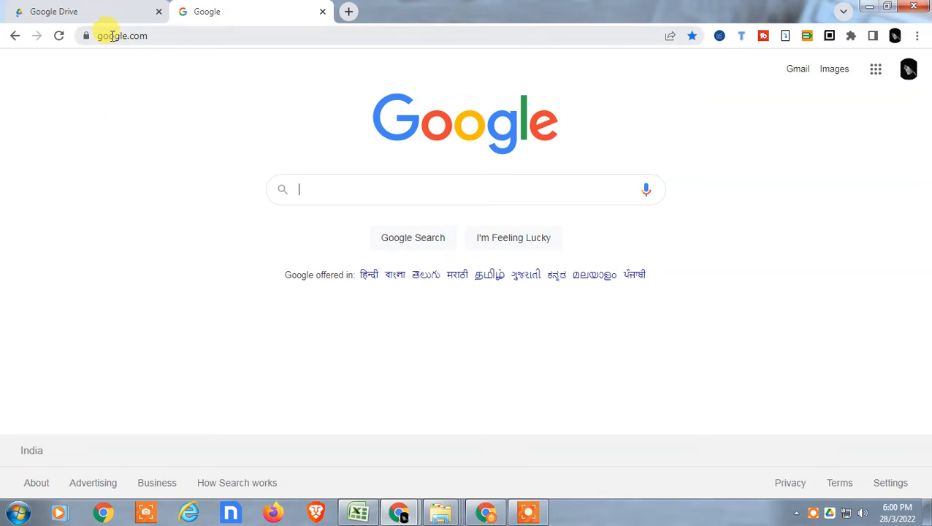
Step: Launch Google Drive from the Google apps grid, landing on My Drive
click(908, 68)
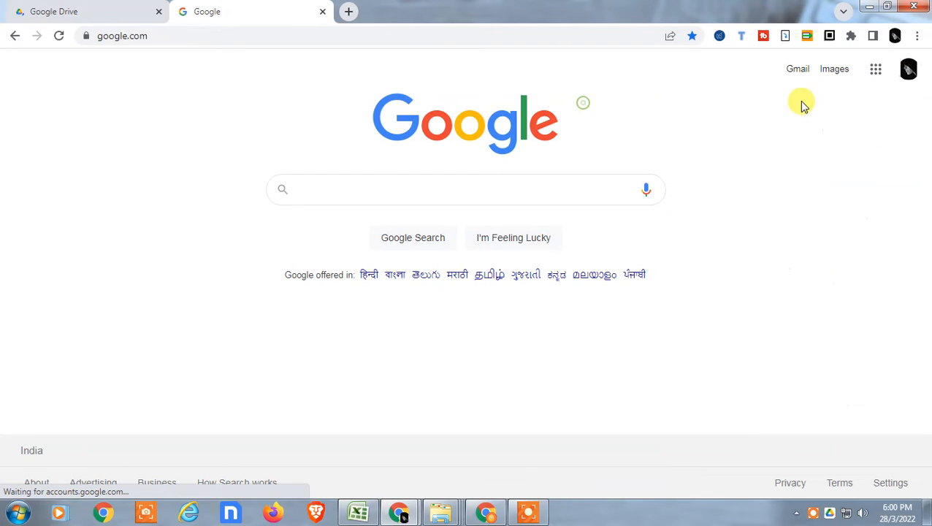
click(875, 69)
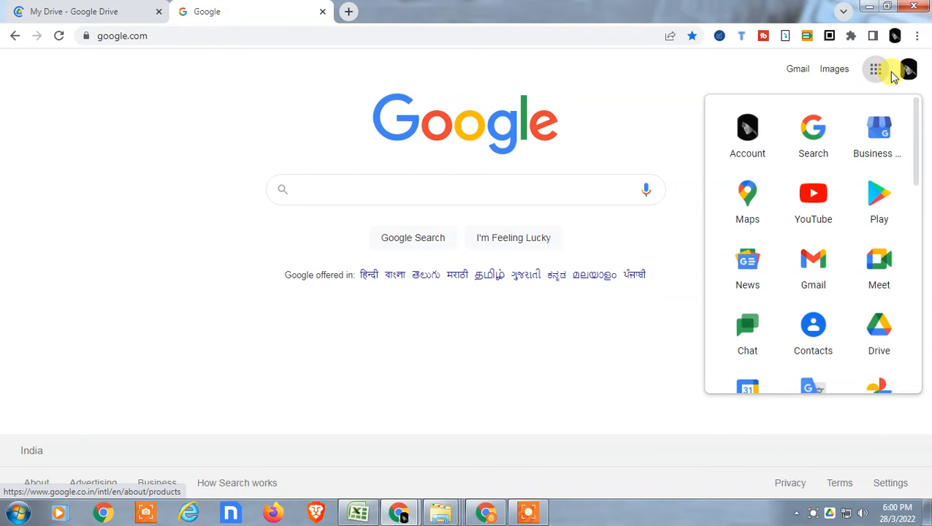
mouse_move(880, 332)
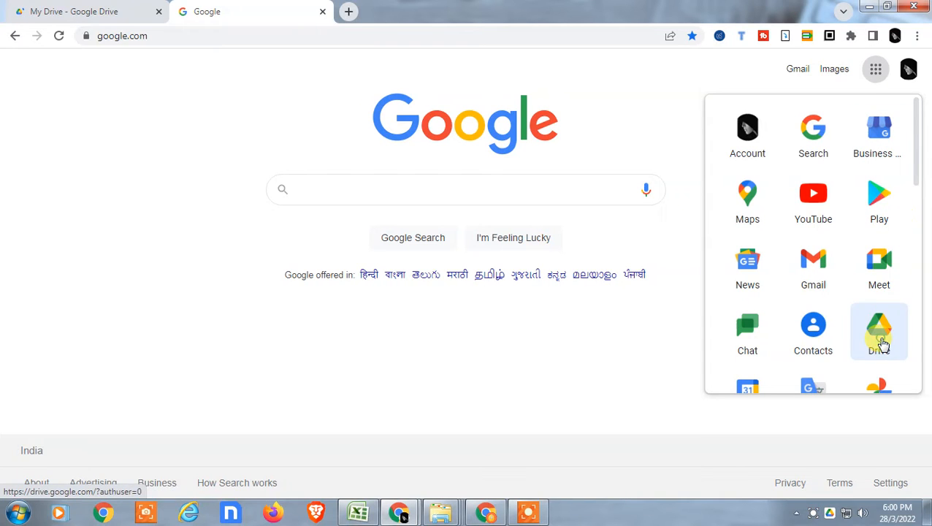
click(879, 330)
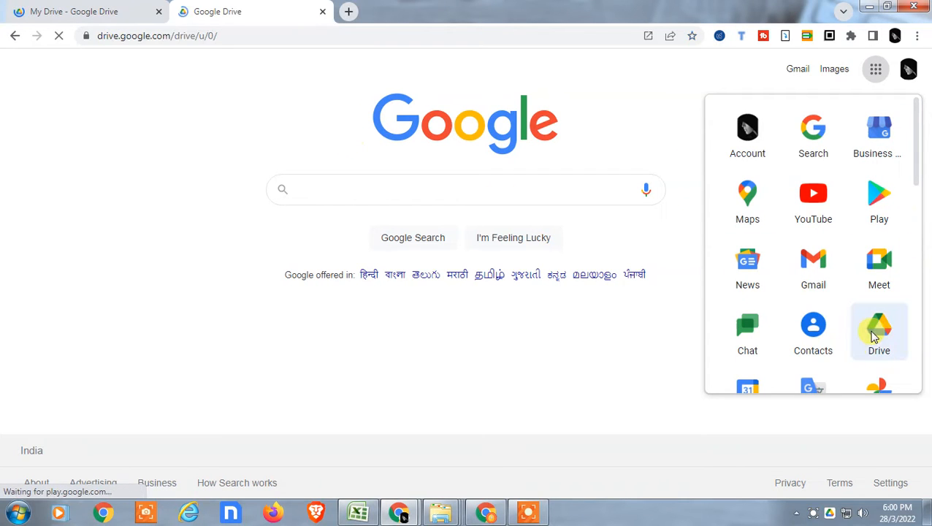
click(879, 331)
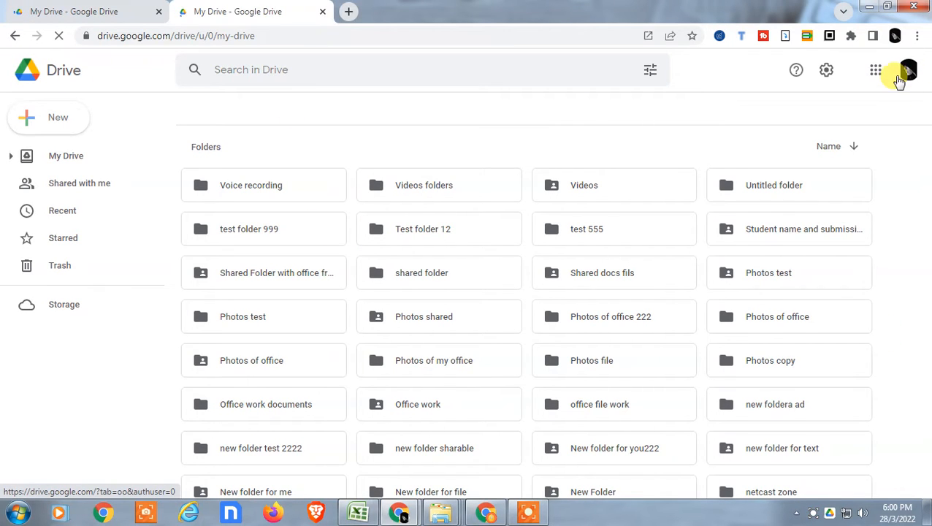
Step: Scroll down through the folders and files in My Drive
scroll(down, 3)
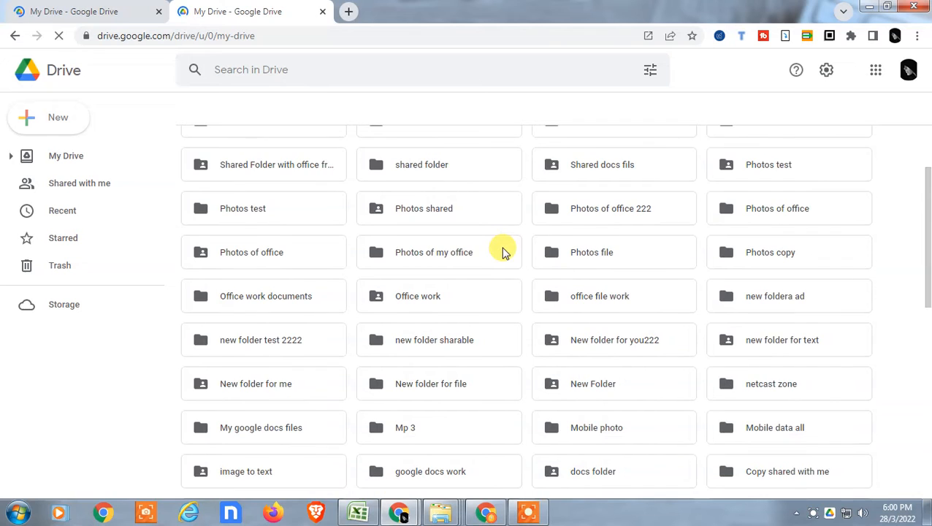
scroll(down, 3)
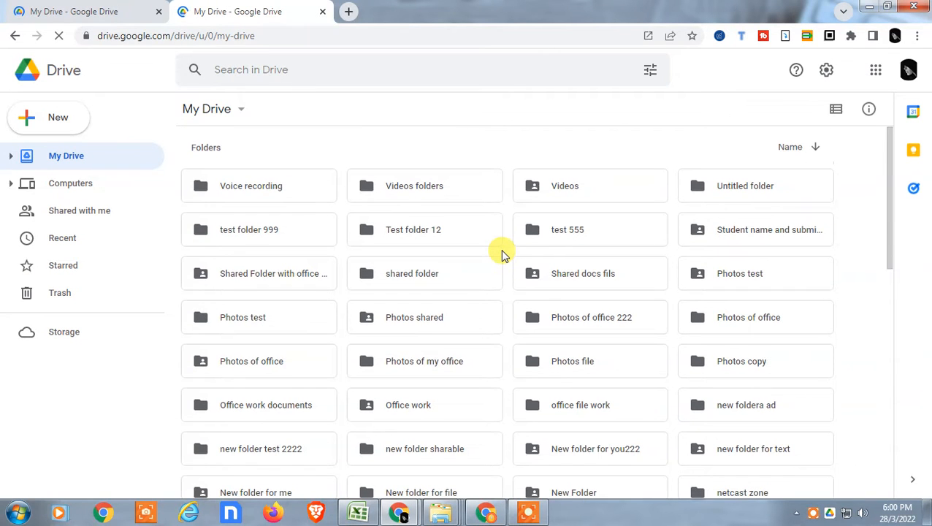
scroll(down, 3)
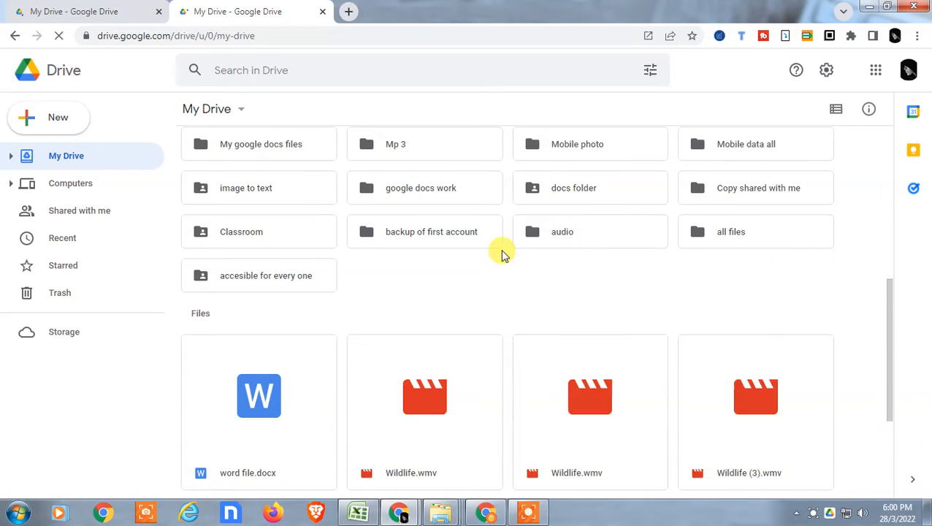
scroll(down, 3)
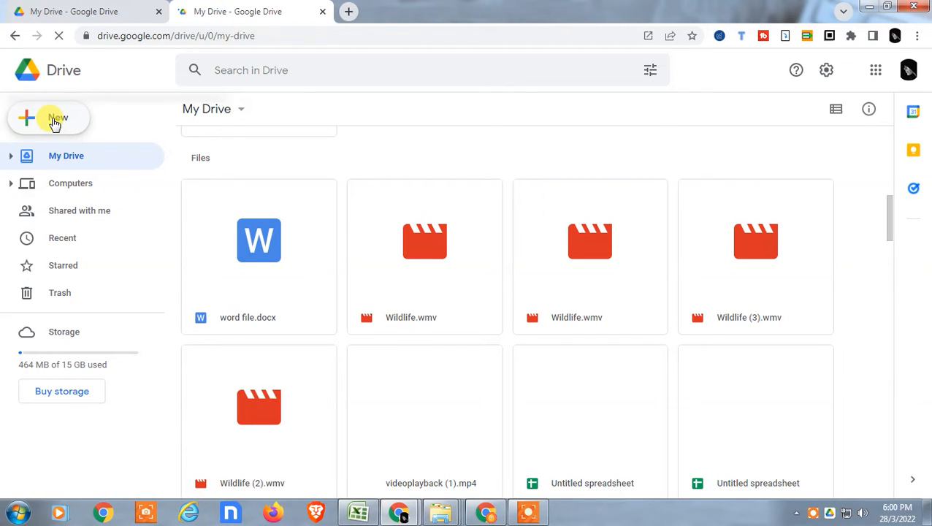
Step: Bring up the New folder dialog, cancel it without creating anything, and return to the folder list
click(50, 116)
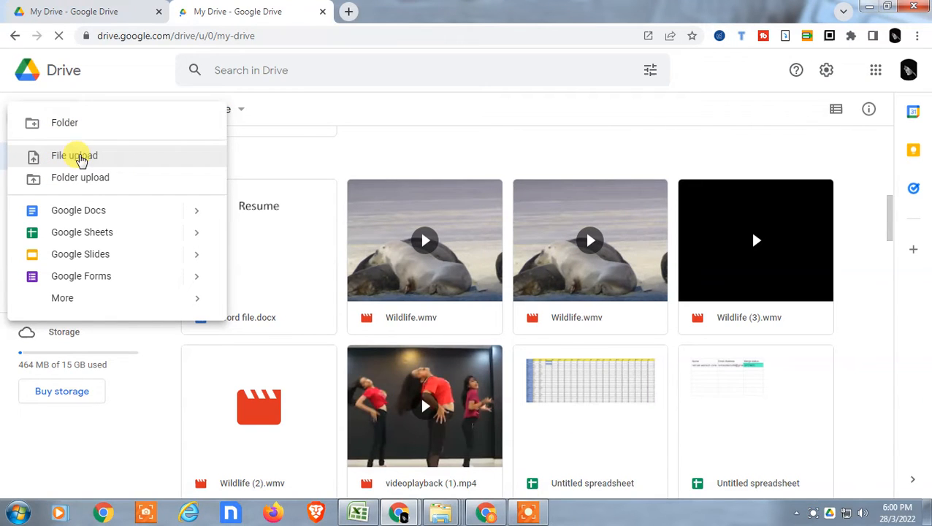
click(65, 123)
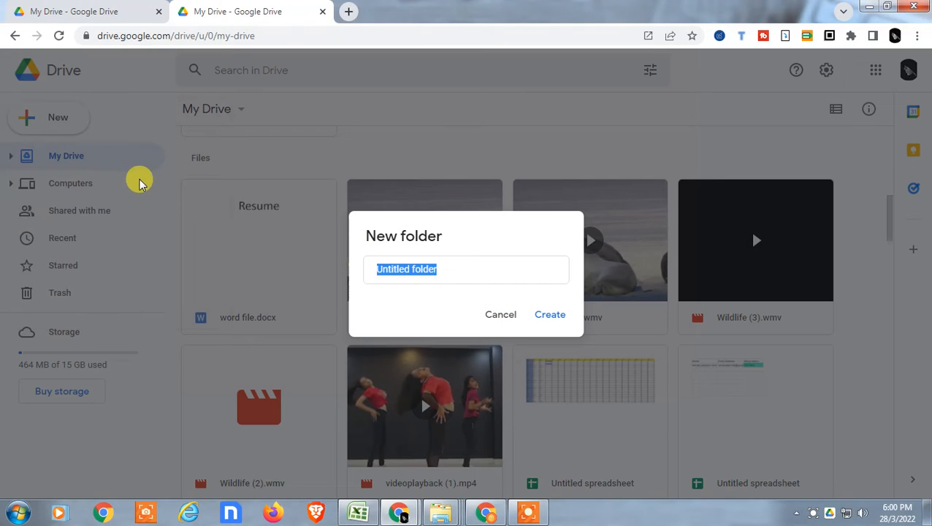
click(499, 314)
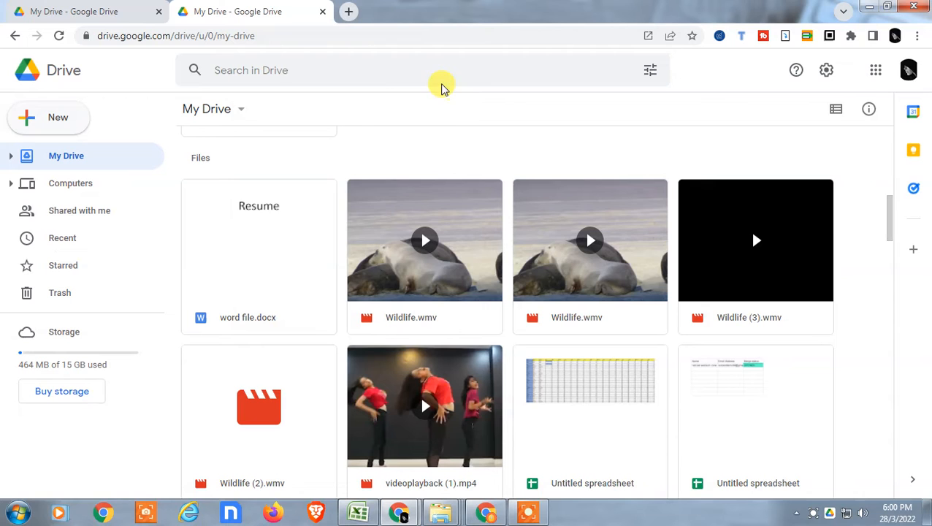
scroll(down, 3)
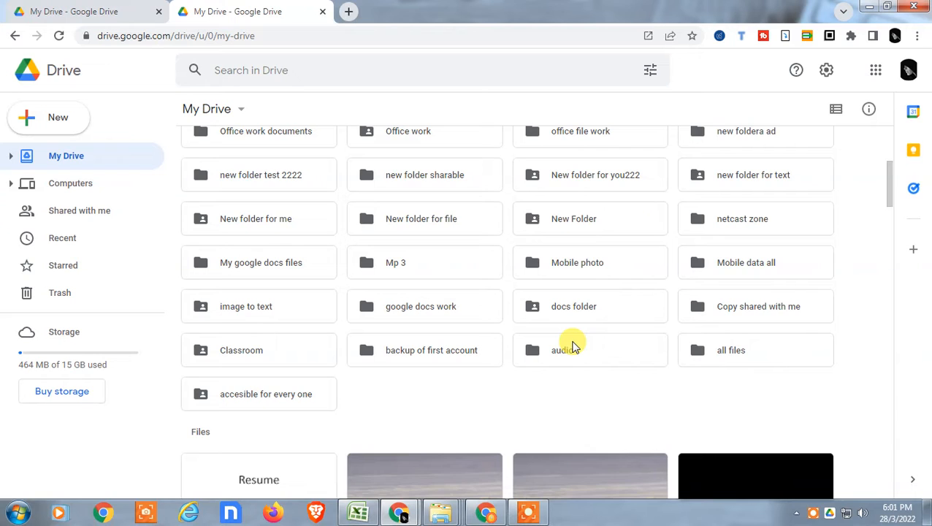
scroll(up, 3)
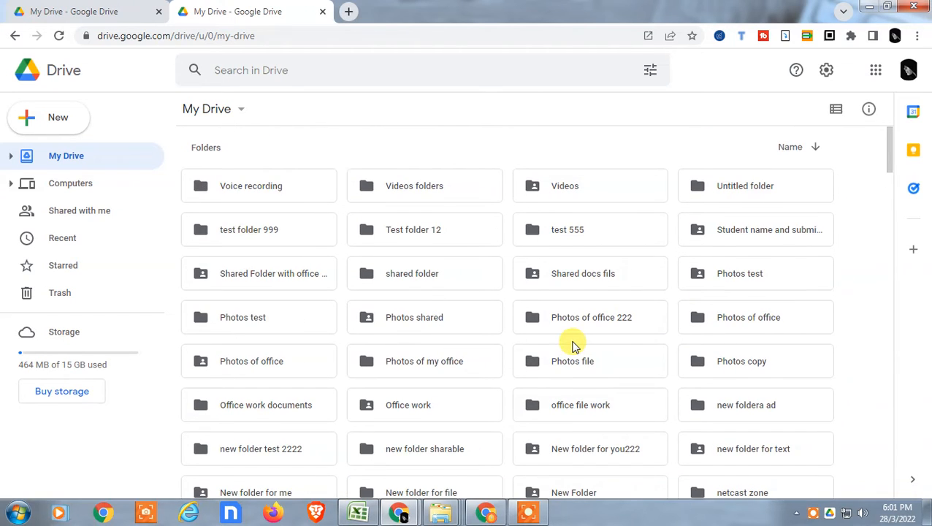
click(875, 70)
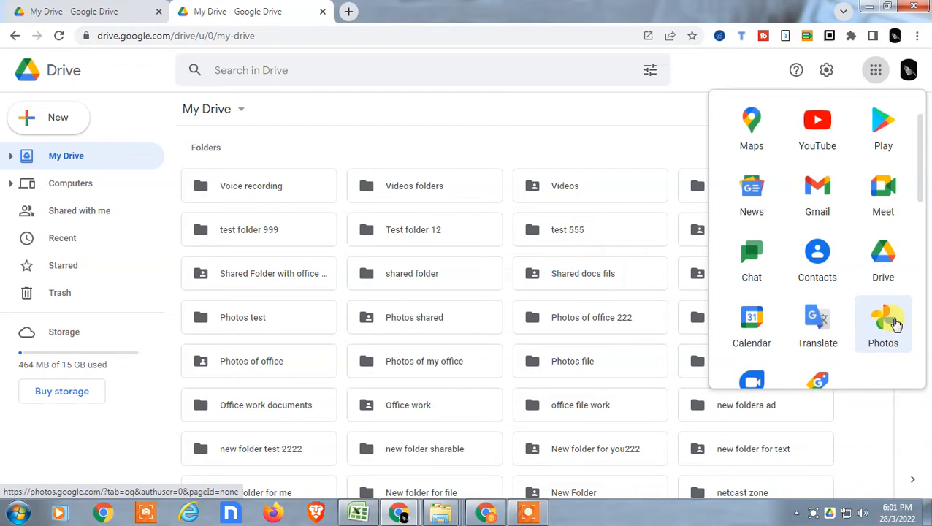
mouse_move(888, 334)
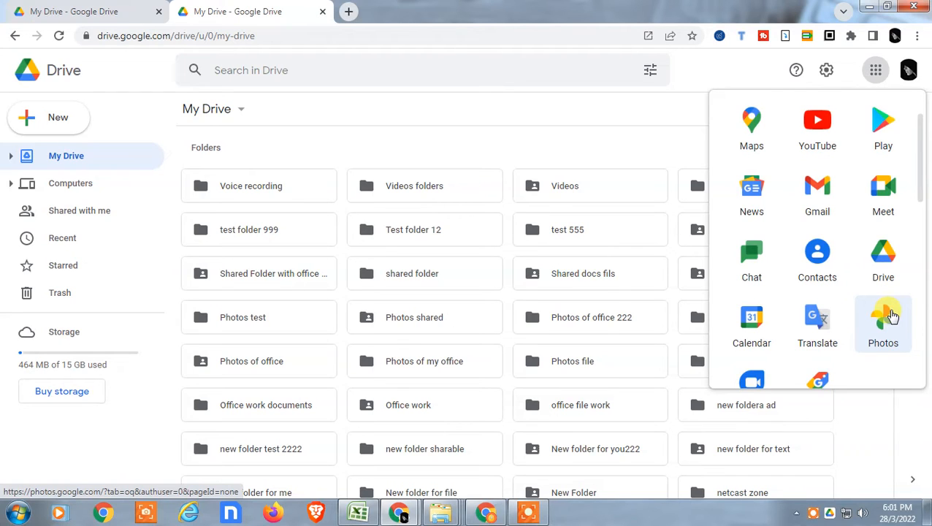
mouse_move(894, 334)
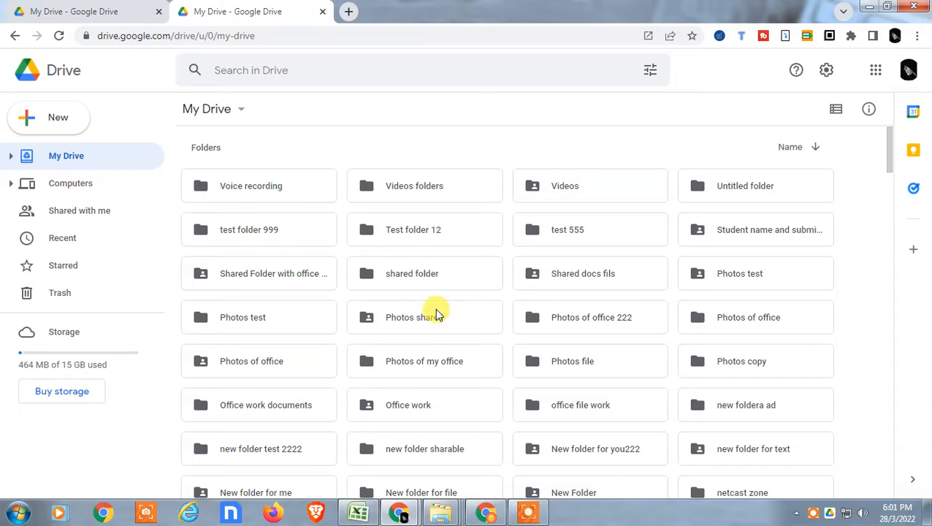
mouse_move(307, 361)
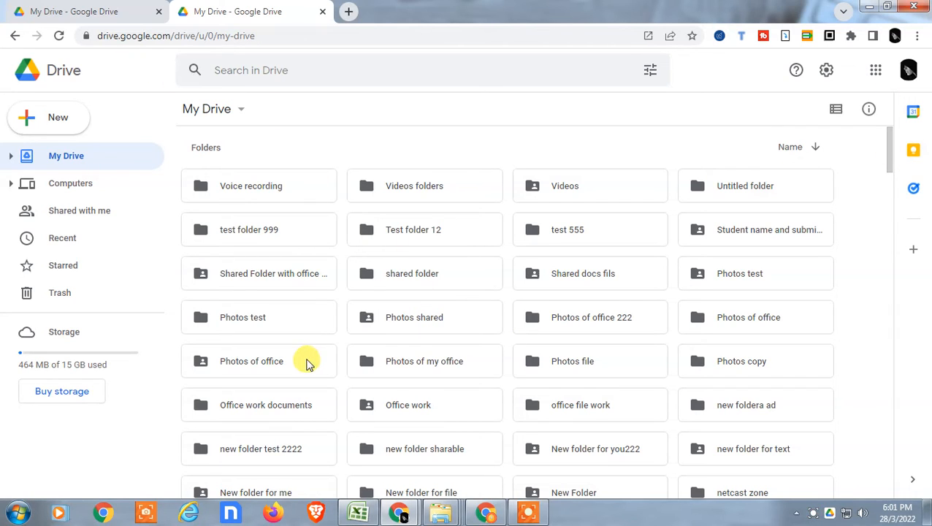
mouse_move(196, 207)
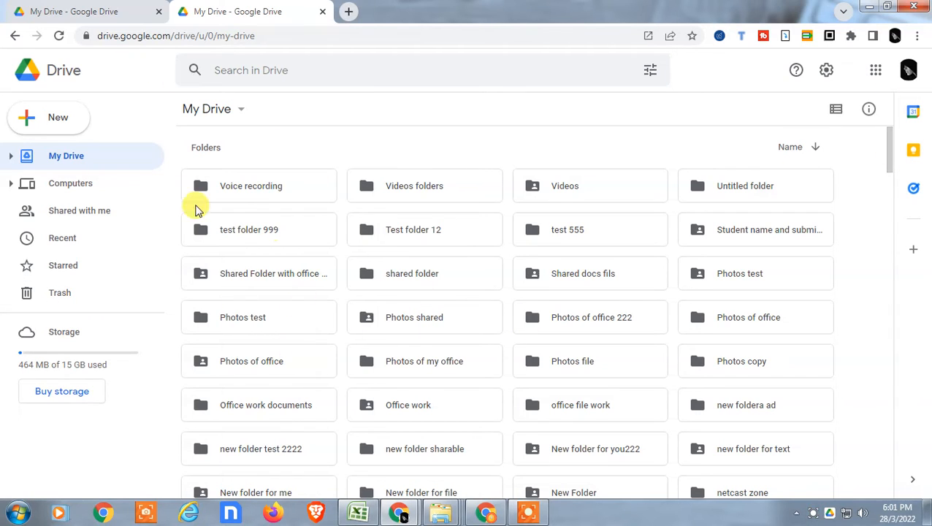
Step: Create a folder named 'Photos' in My Drive via New > Folder
click(49, 116)
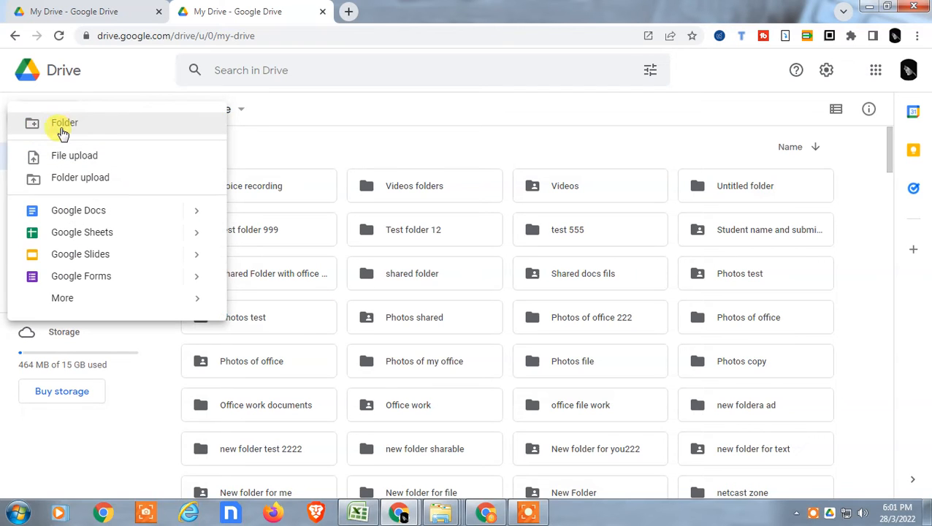
click(64, 123)
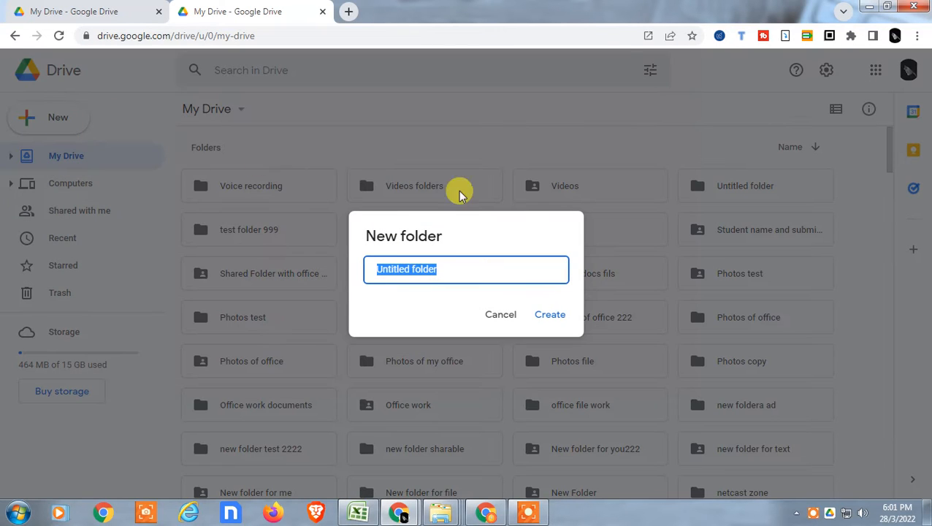
text(Photos)
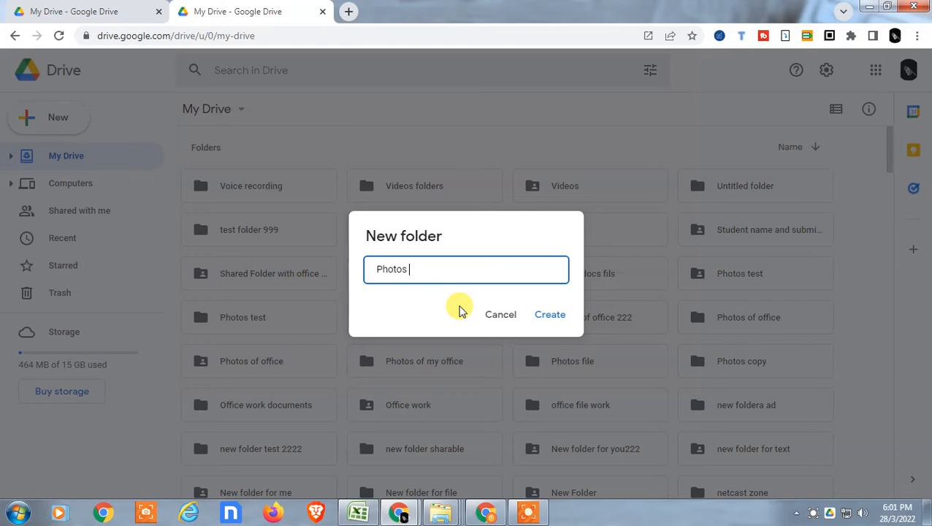
click(551, 314)
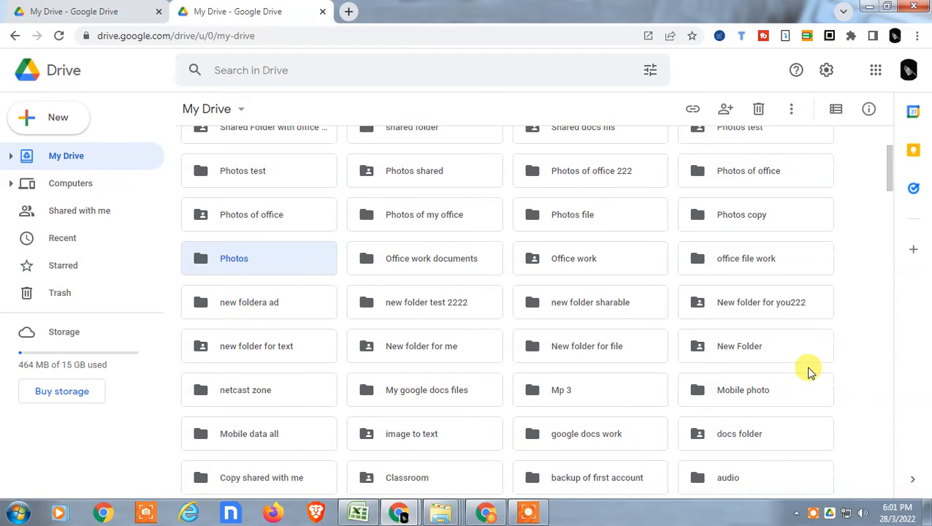
scroll(down, 3)
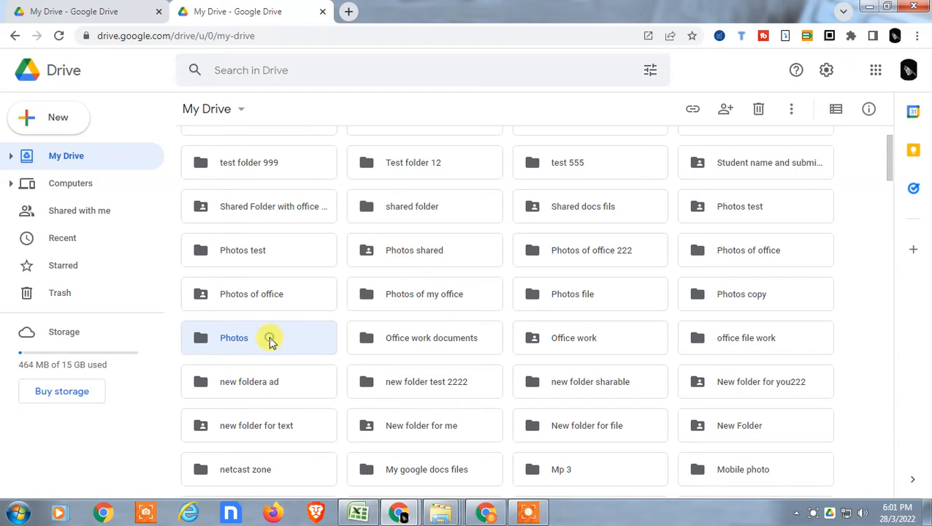
Step: Enter the empty Photos folder and start a File upload from the New menu
double_click(234, 337)
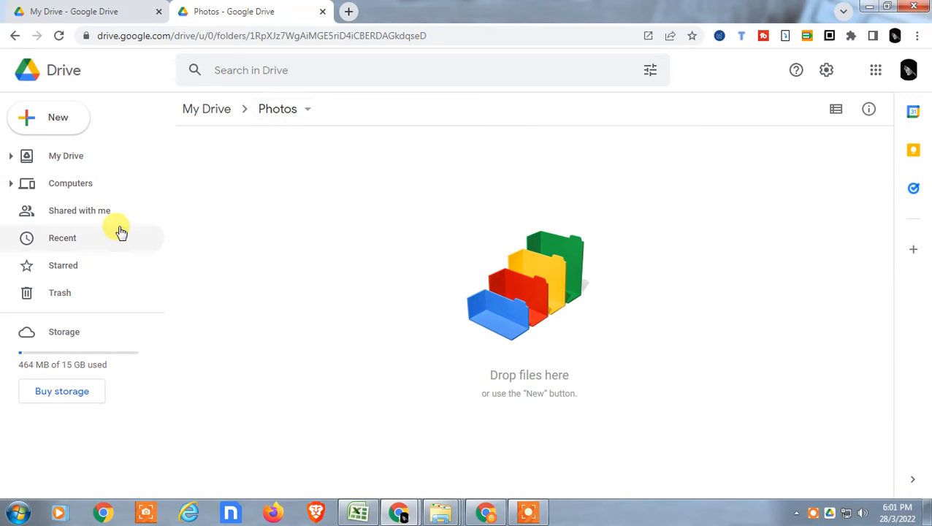
mouse_move(50, 117)
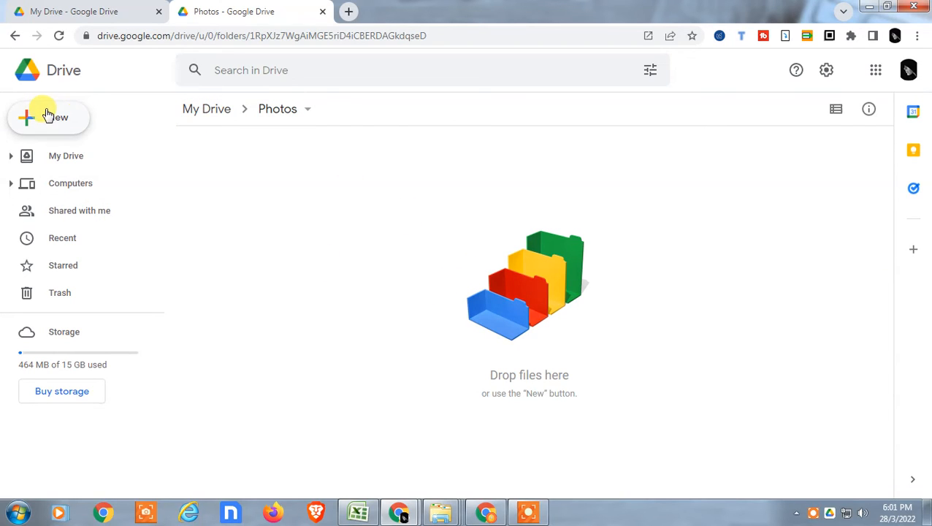
mouse_move(96, 117)
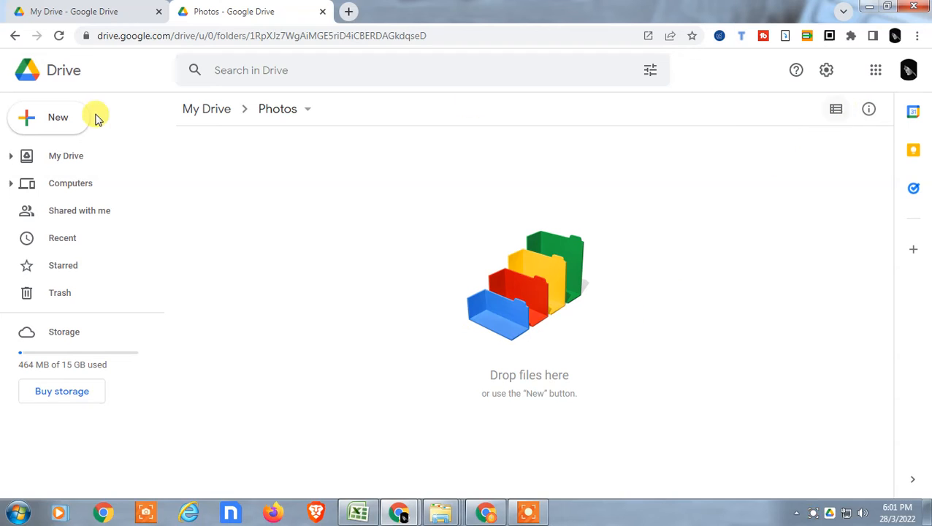
click(48, 117)
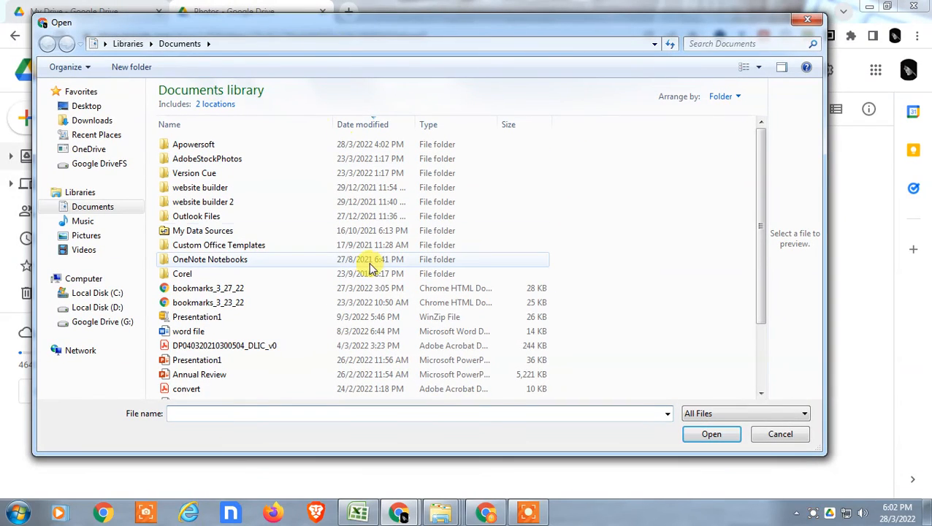
Step: From the Pictures library, select car - Copy (2), (4), (6) and car and upload them into Photos
scroll(down, 3)
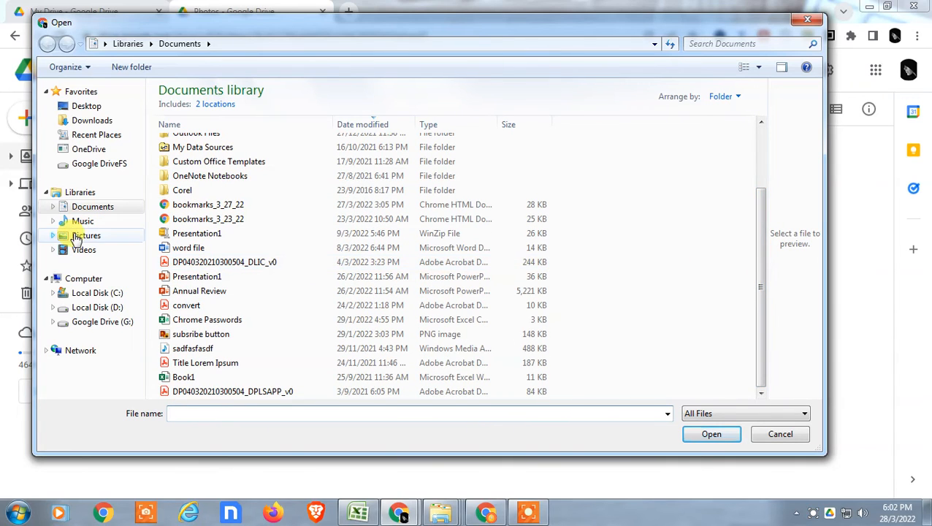
click(86, 236)
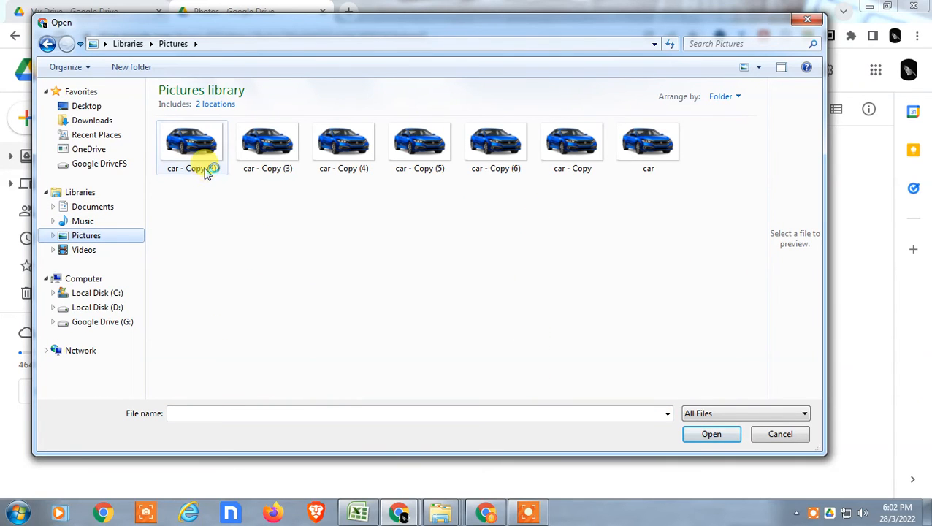
click(267, 140)
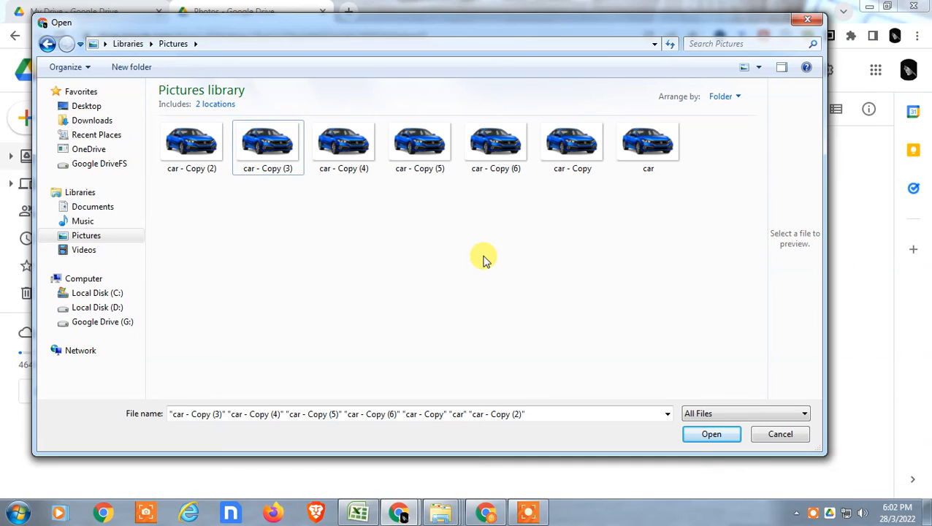
click(192, 140)
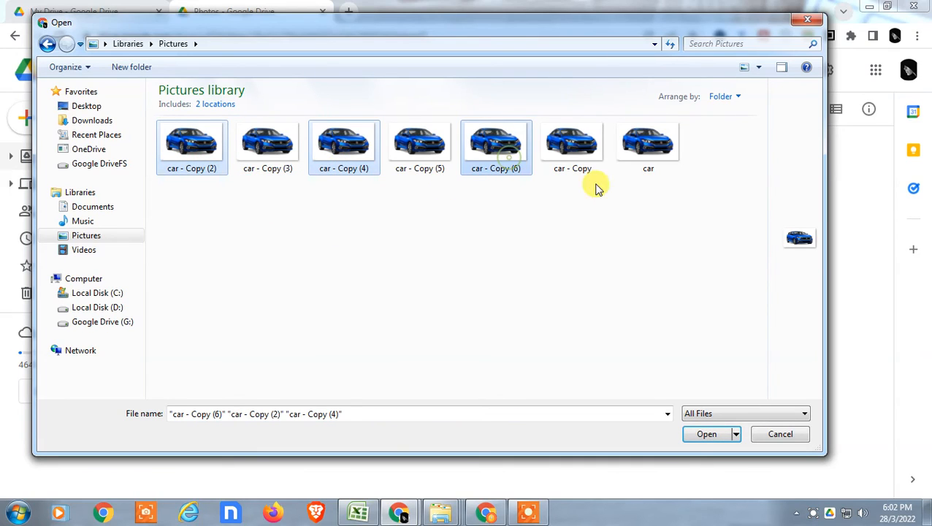
click(649, 146)
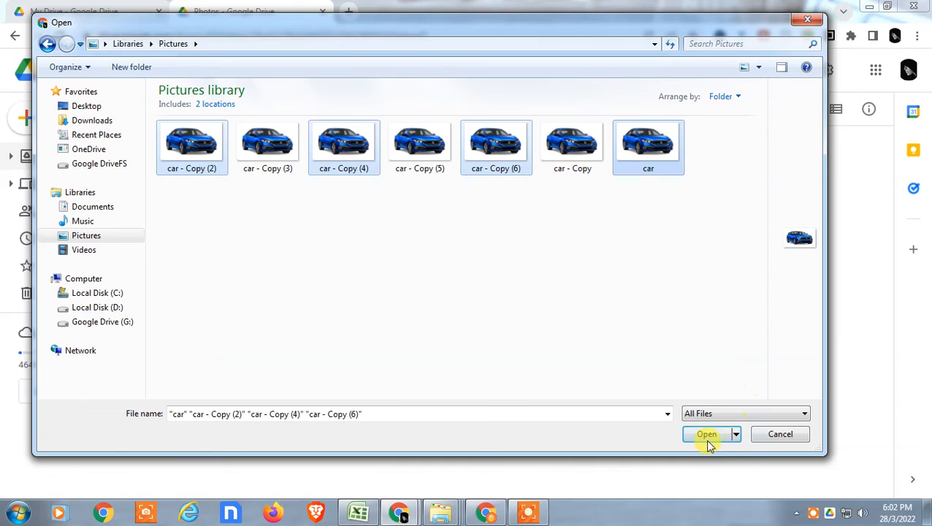
click(707, 434)
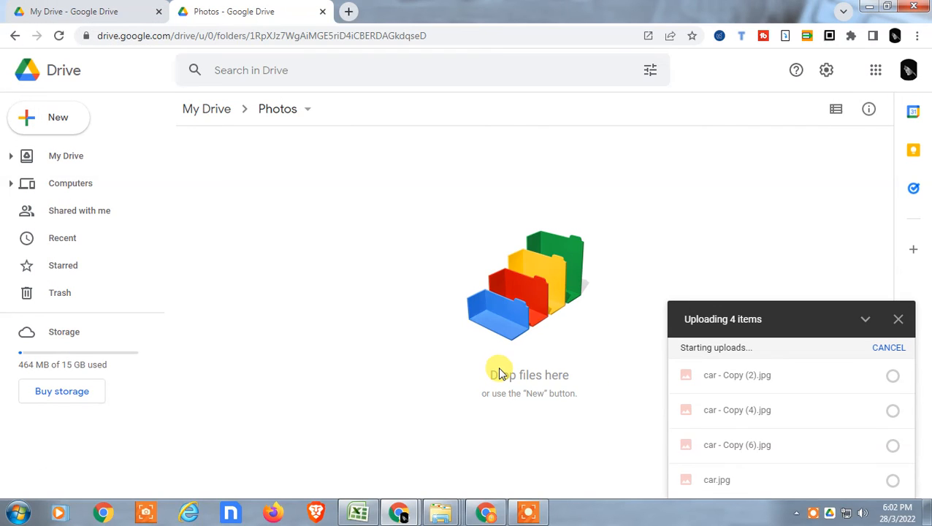